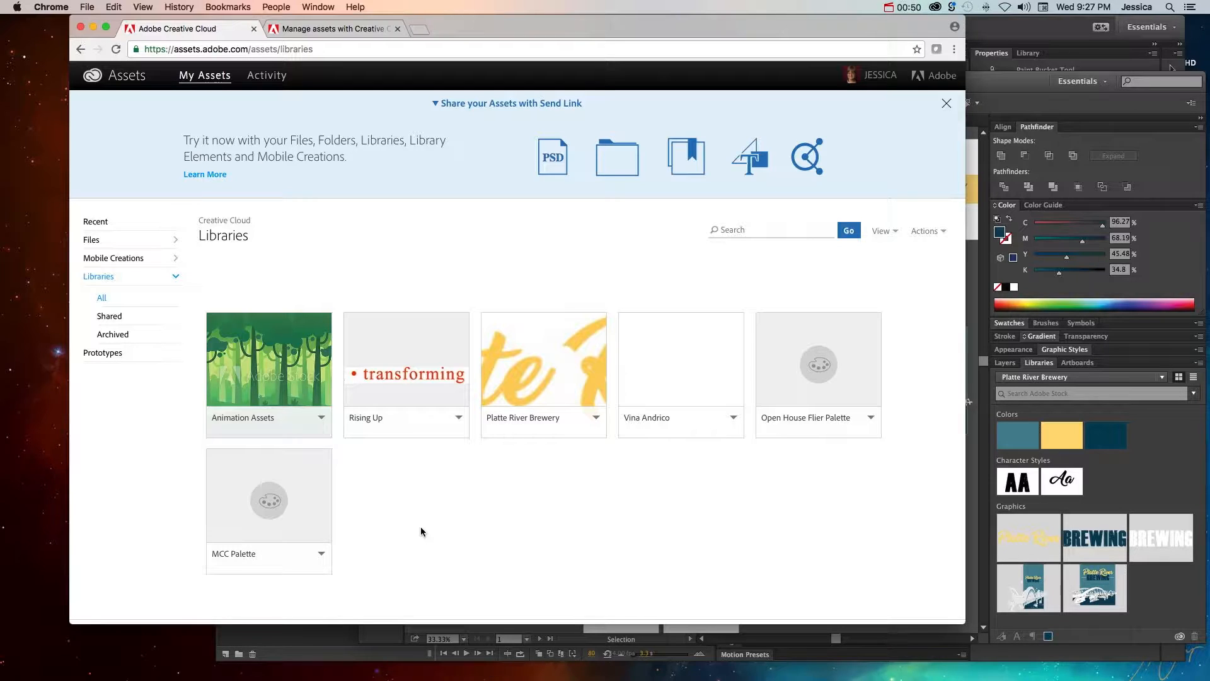
mouse_move(490, 538)
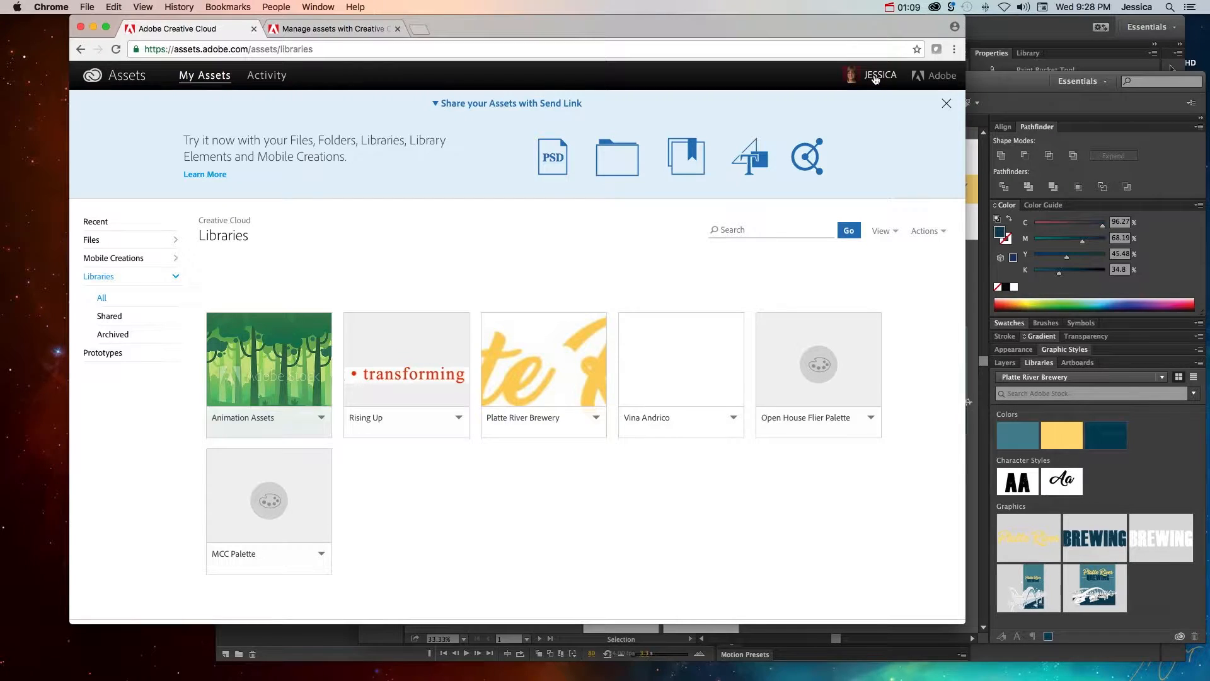
- Check the account overview and the empty Mobile Creations section, then return to the Libraries list
click(879, 74)
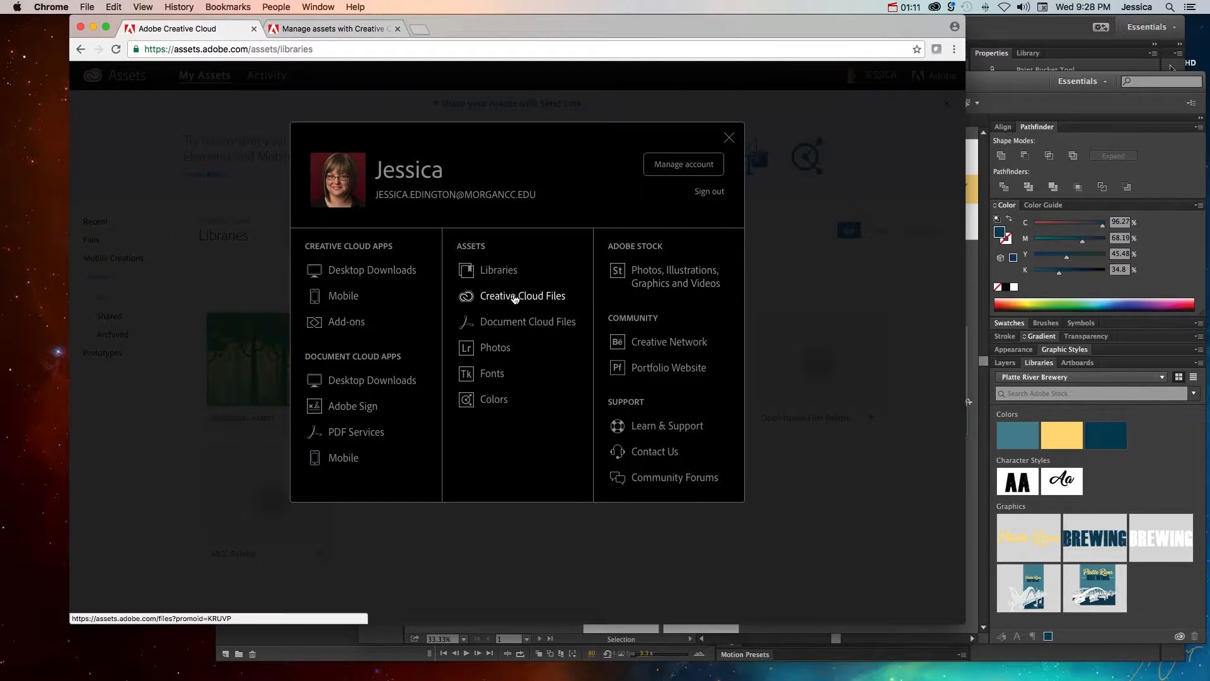
mouse_move(497, 301)
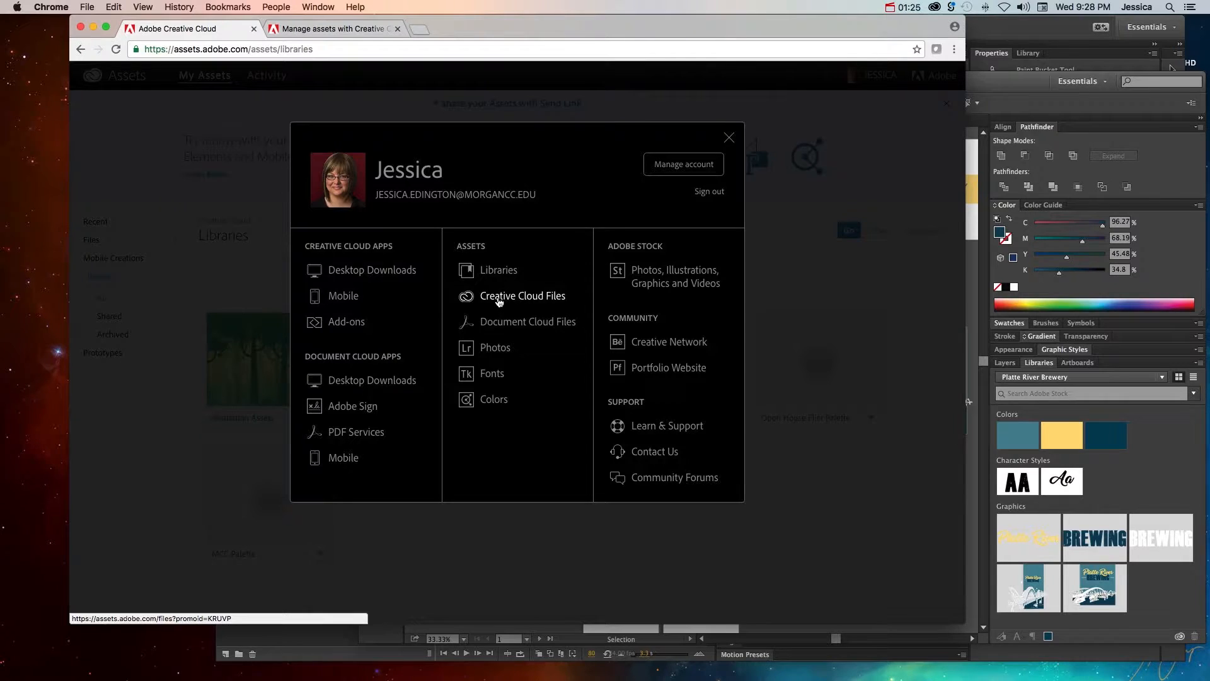
click(727, 138)
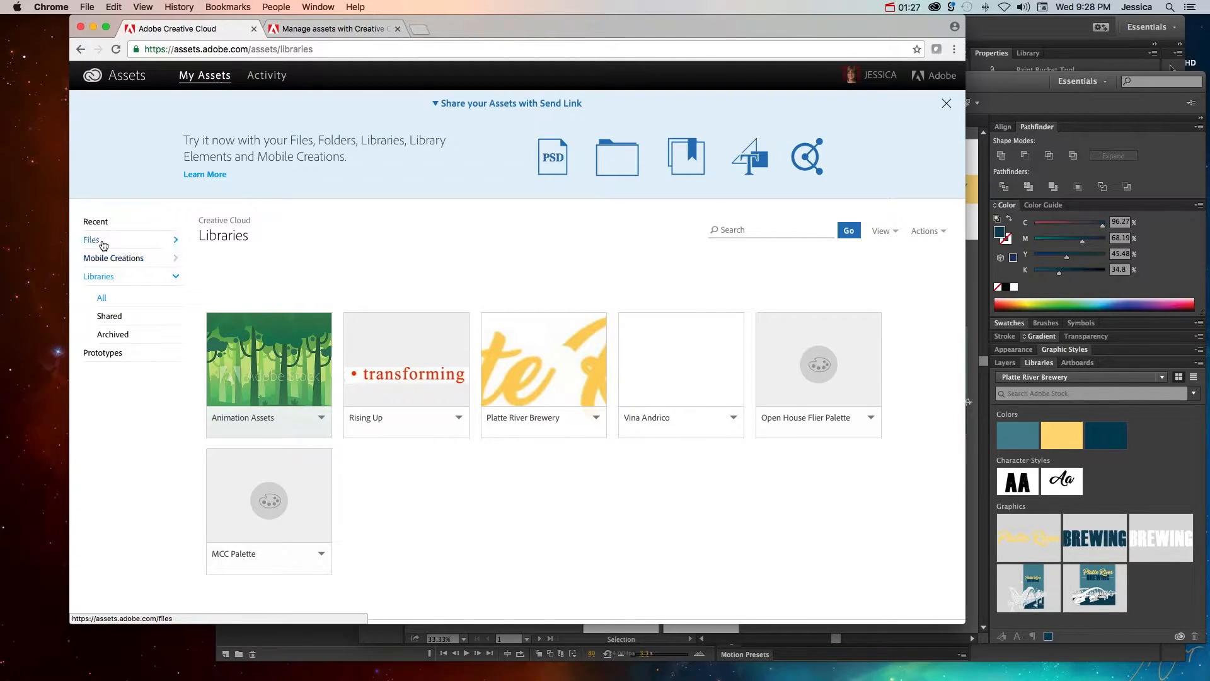
mouse_move(112, 257)
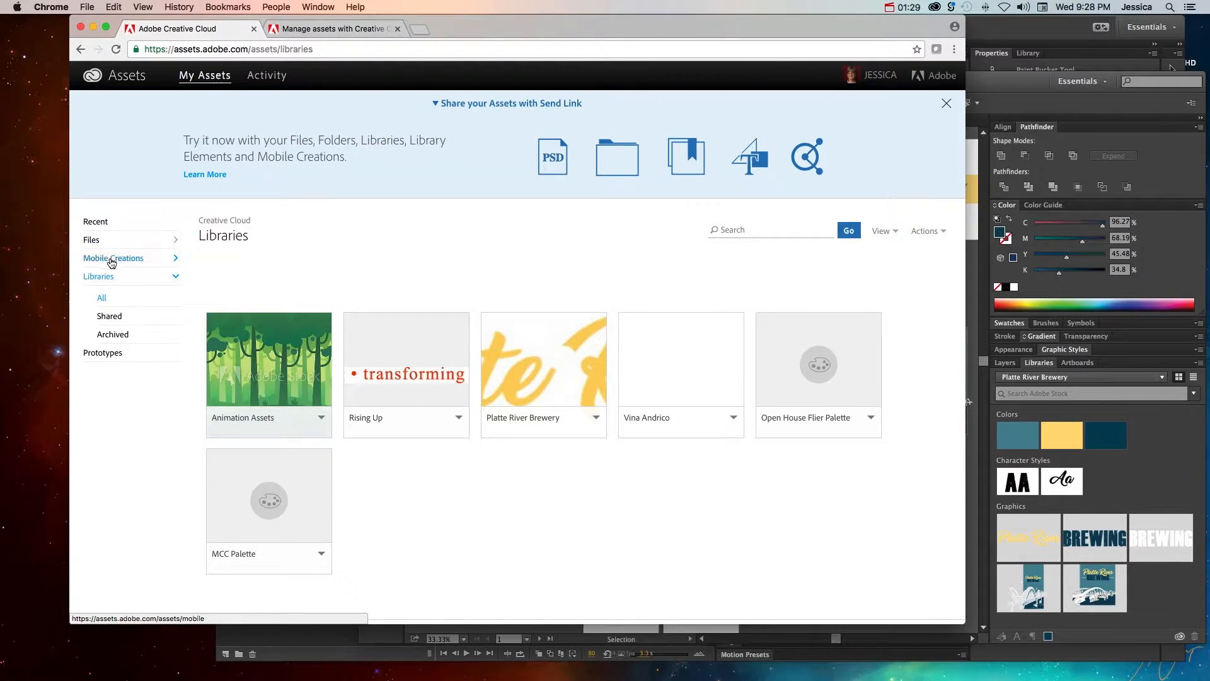
click(114, 257)
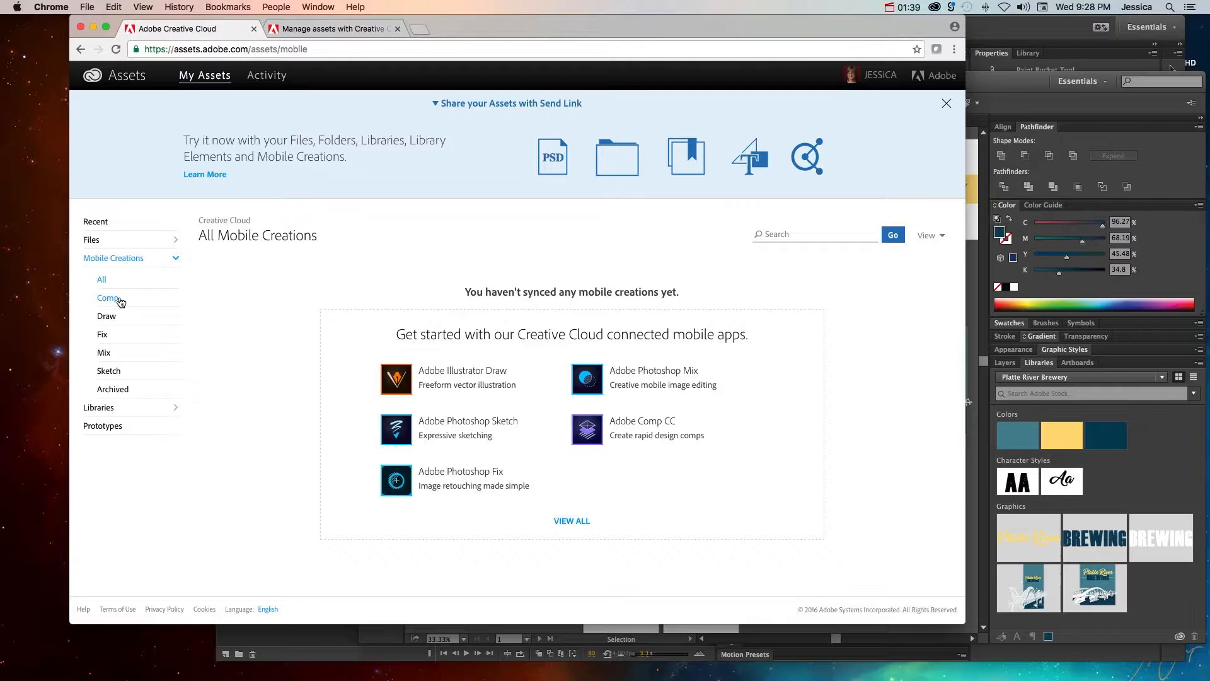
click(98, 276)
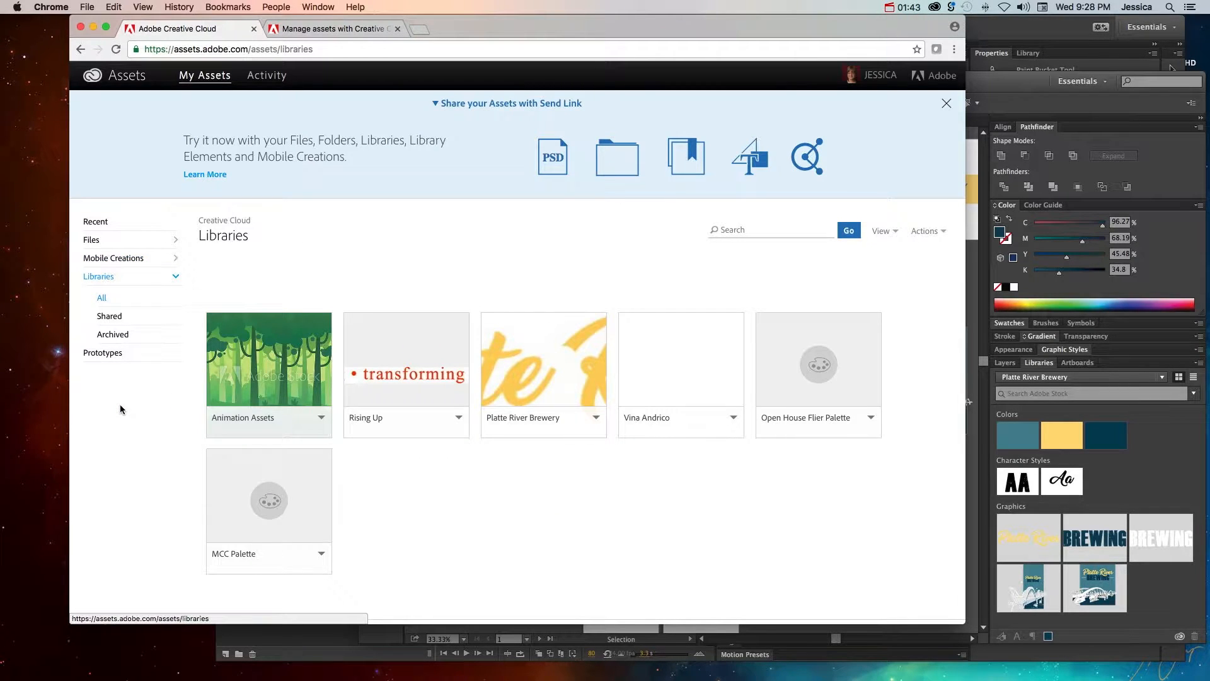
mouse_move(147, 405)
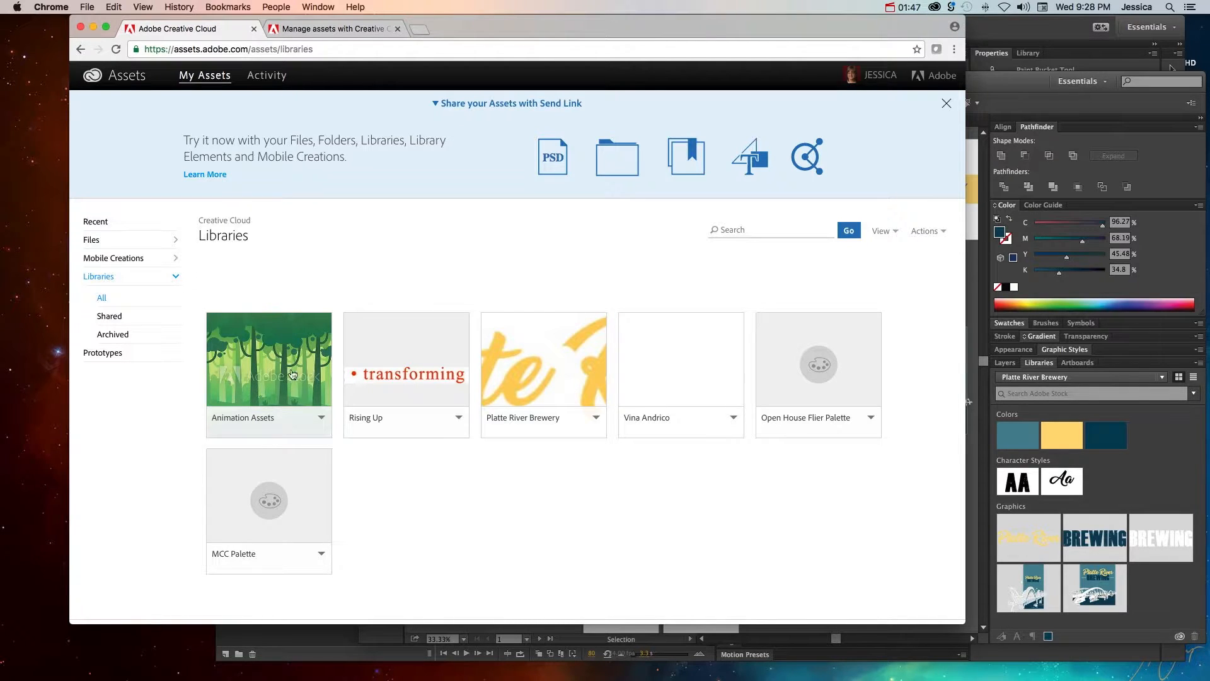
mouse_move(411, 332)
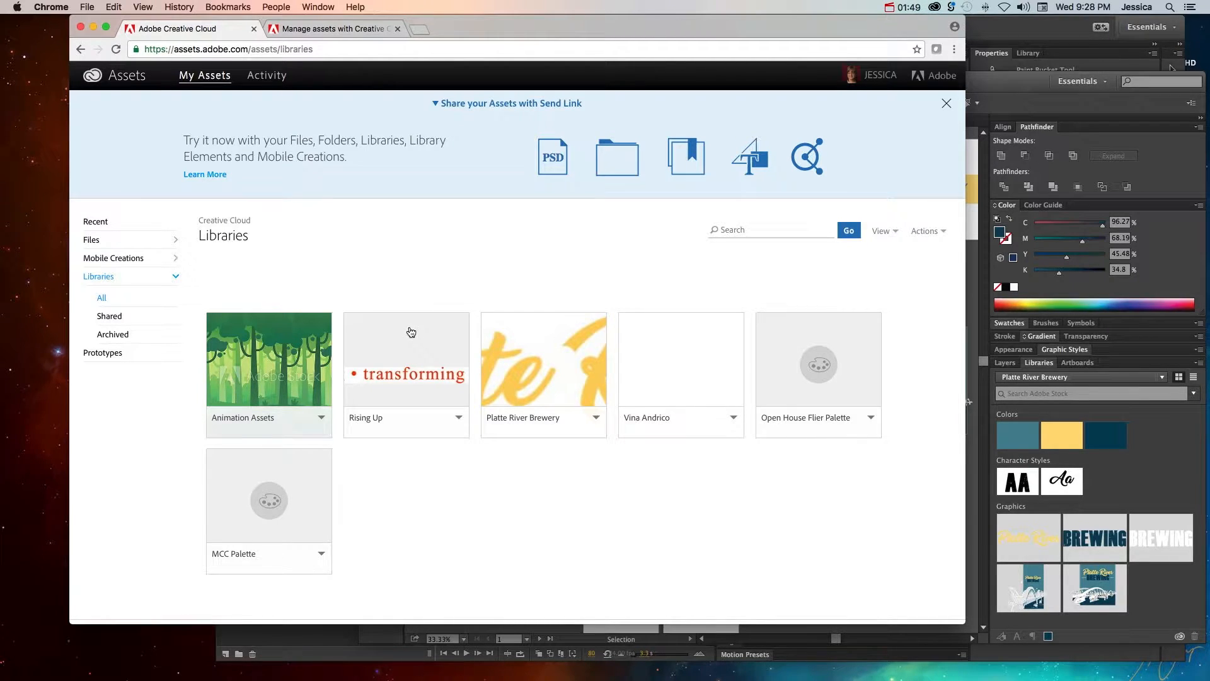
mouse_move(413, 433)
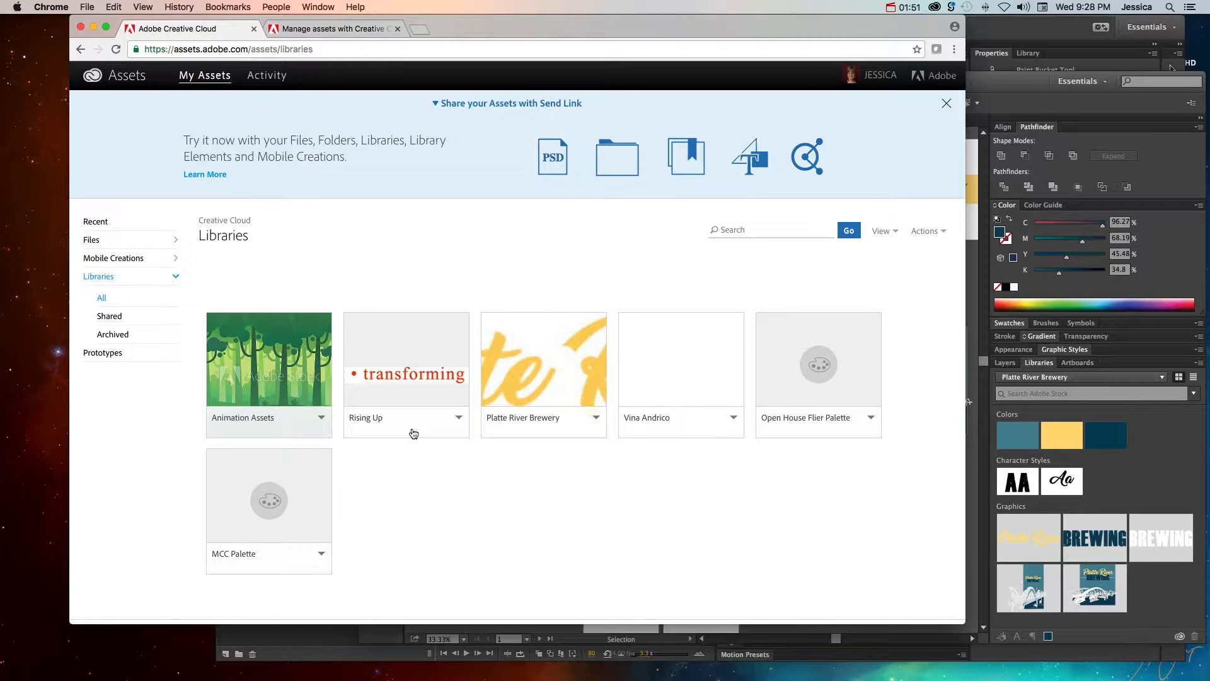
mouse_move(668, 418)
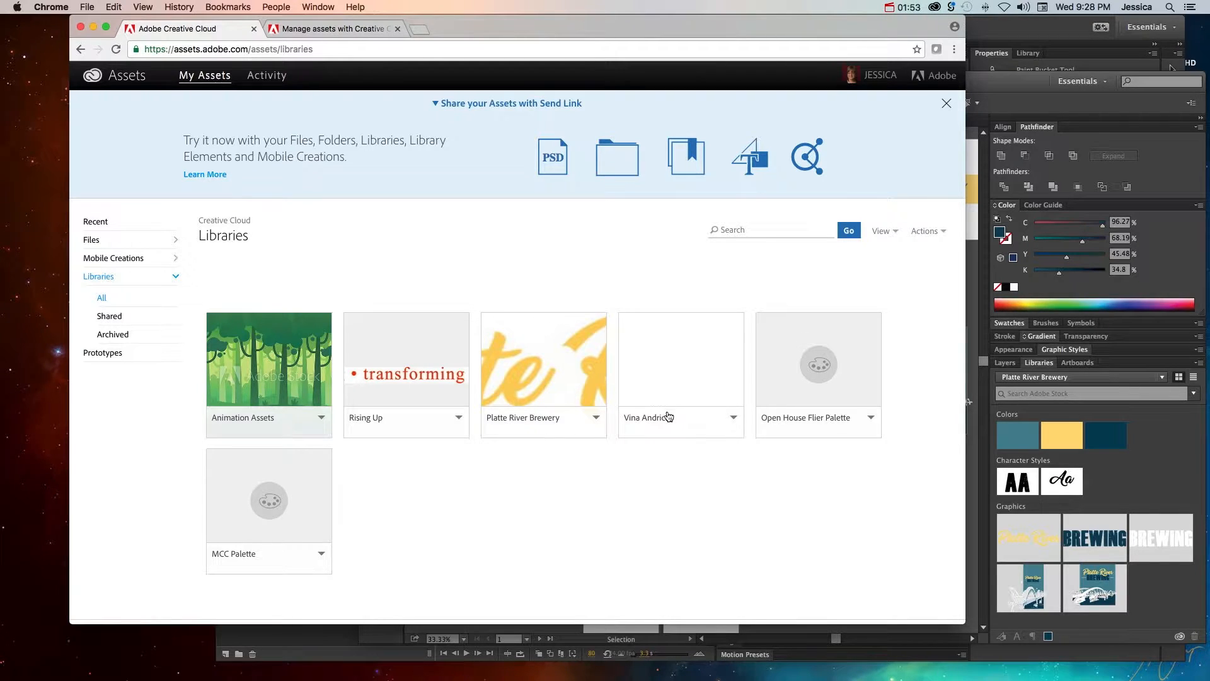
mouse_move(681, 391)
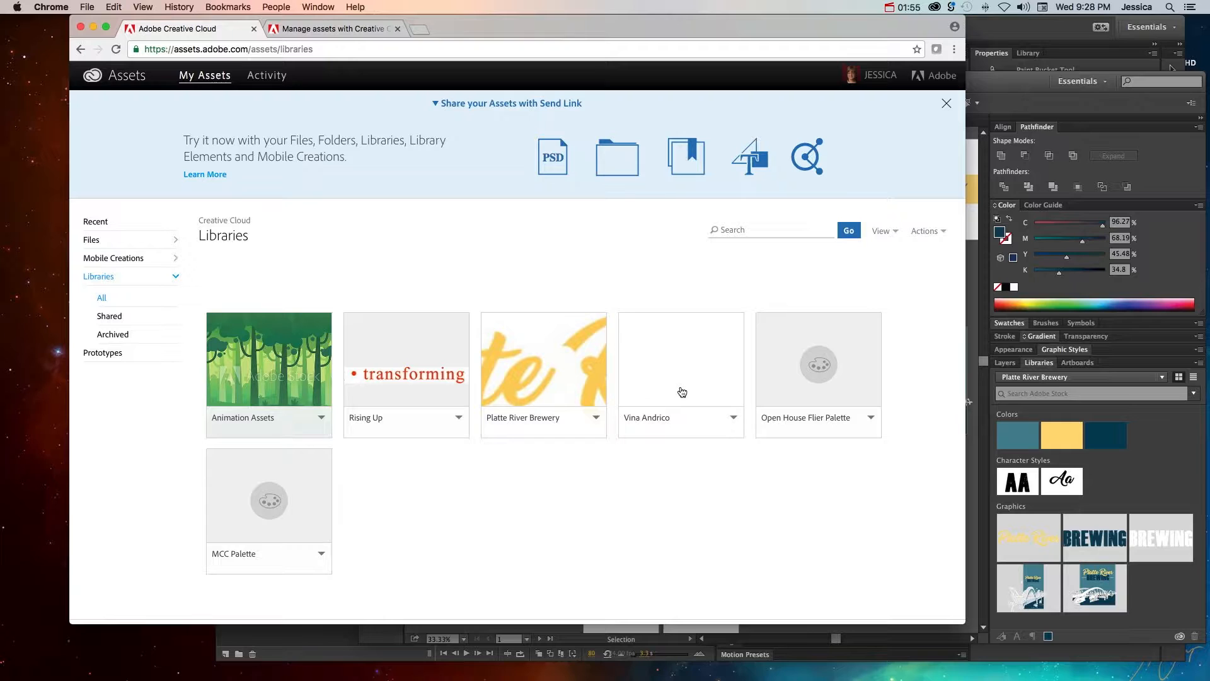
mouse_move(656, 378)
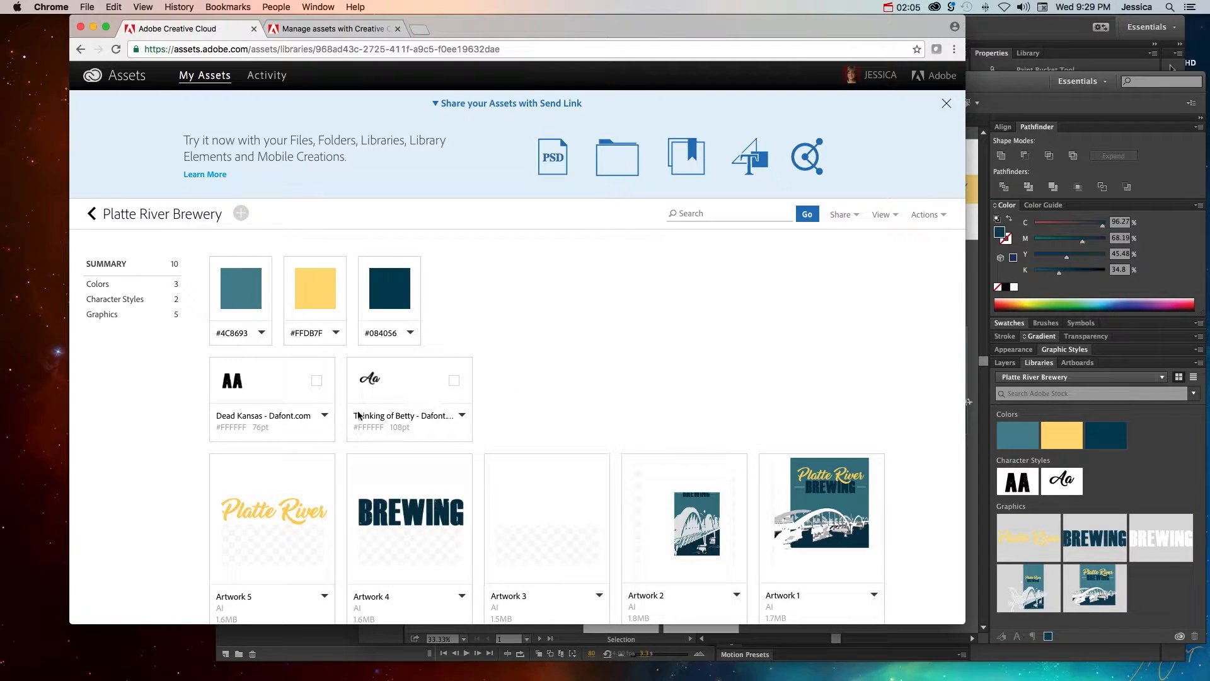
- Leave Platte River Brewery, look at the Vina Andrico library, and return to the Libraries list
click(946, 102)
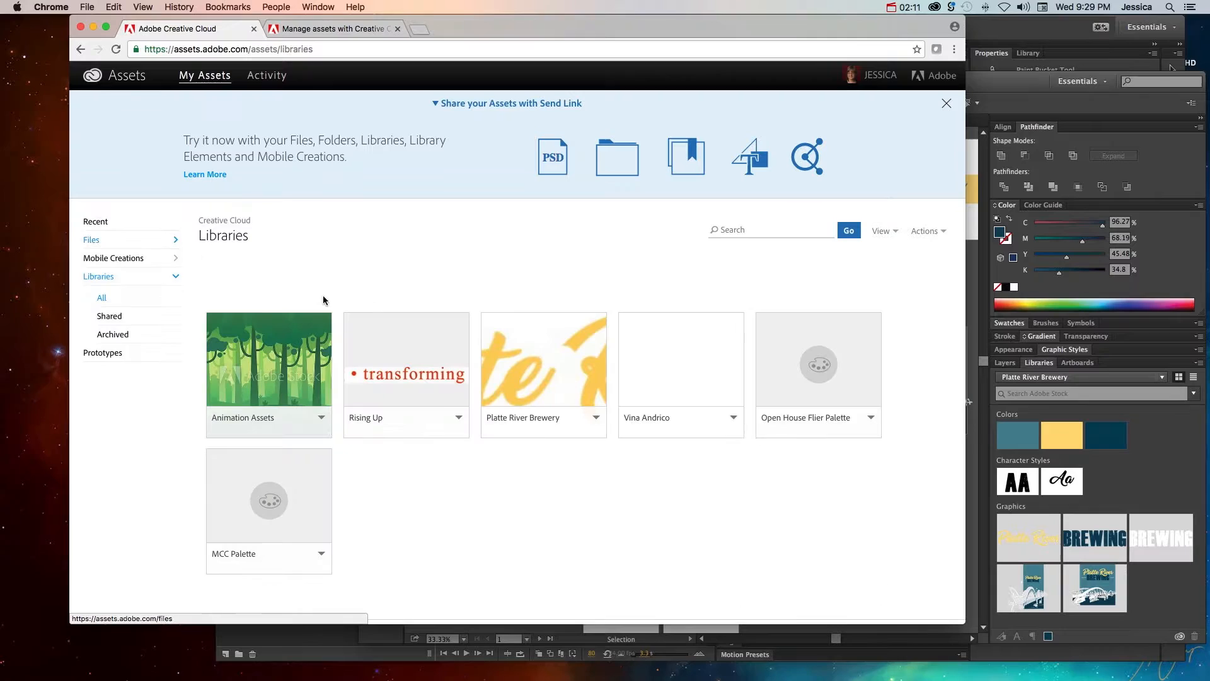
click(679, 358)
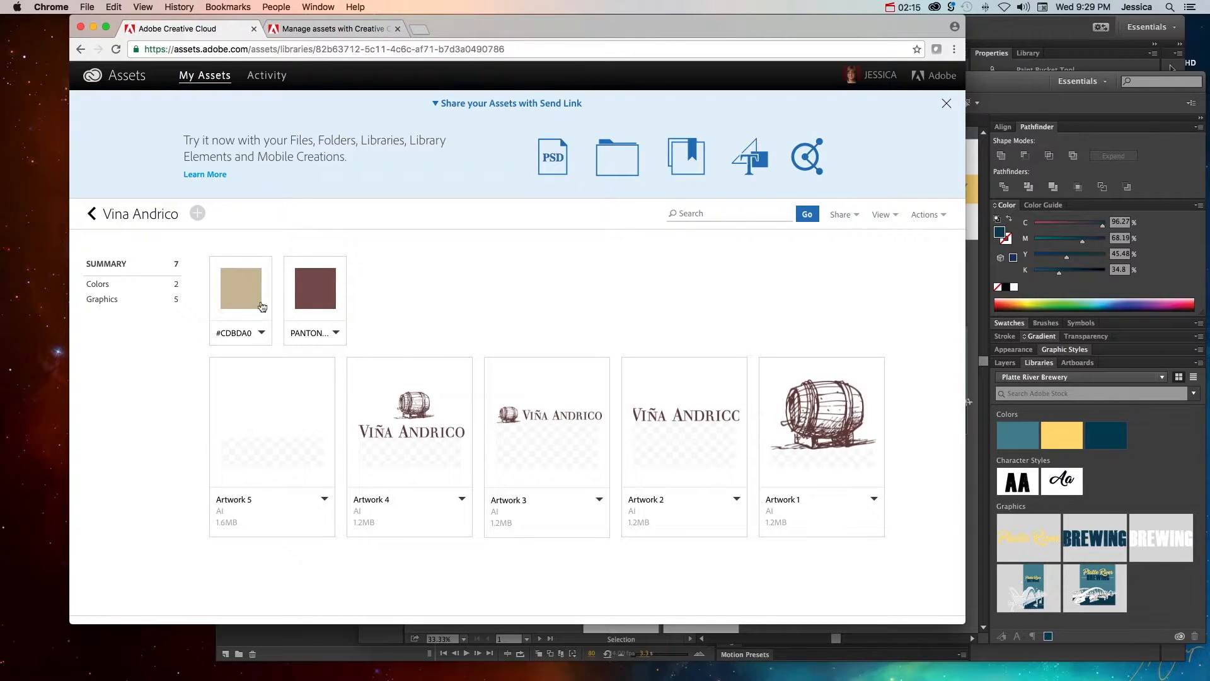
click(91, 213)
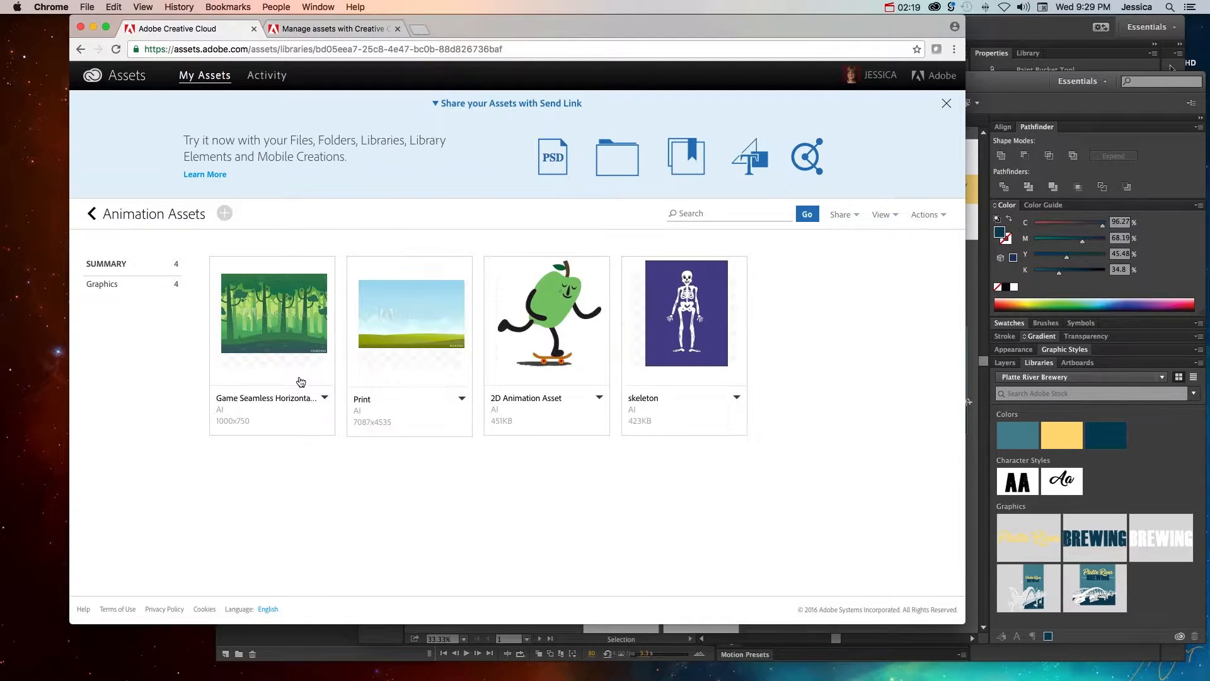
mouse_move(398, 342)
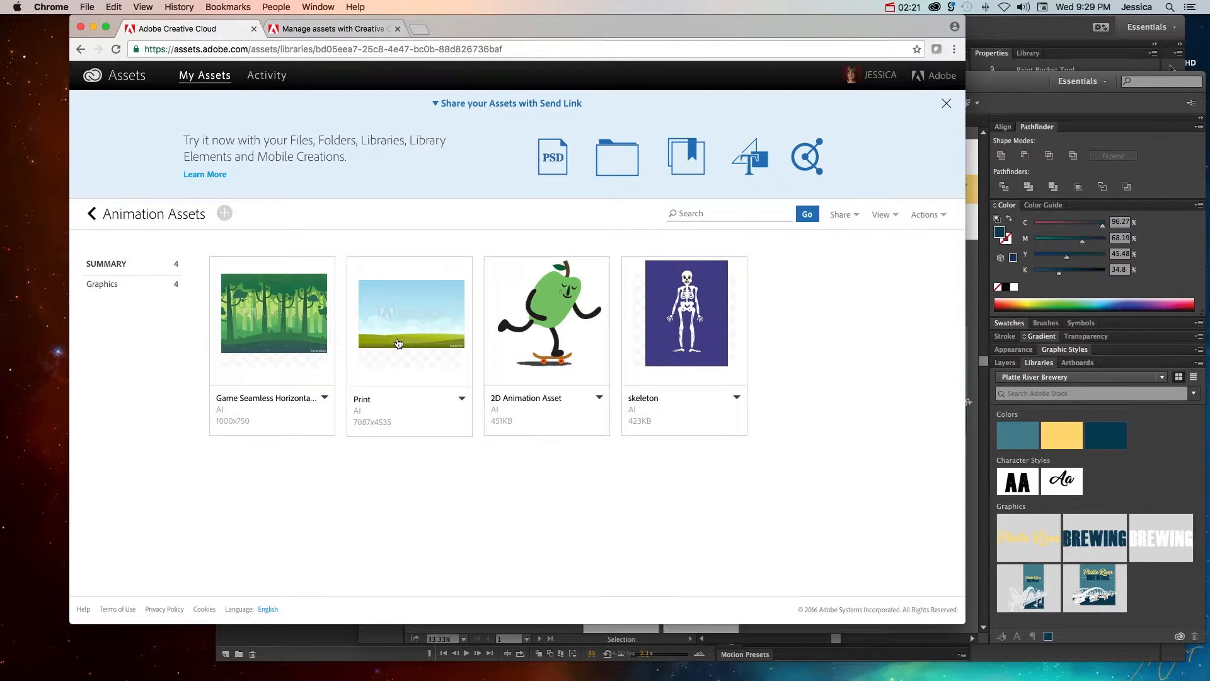
mouse_move(460, 353)
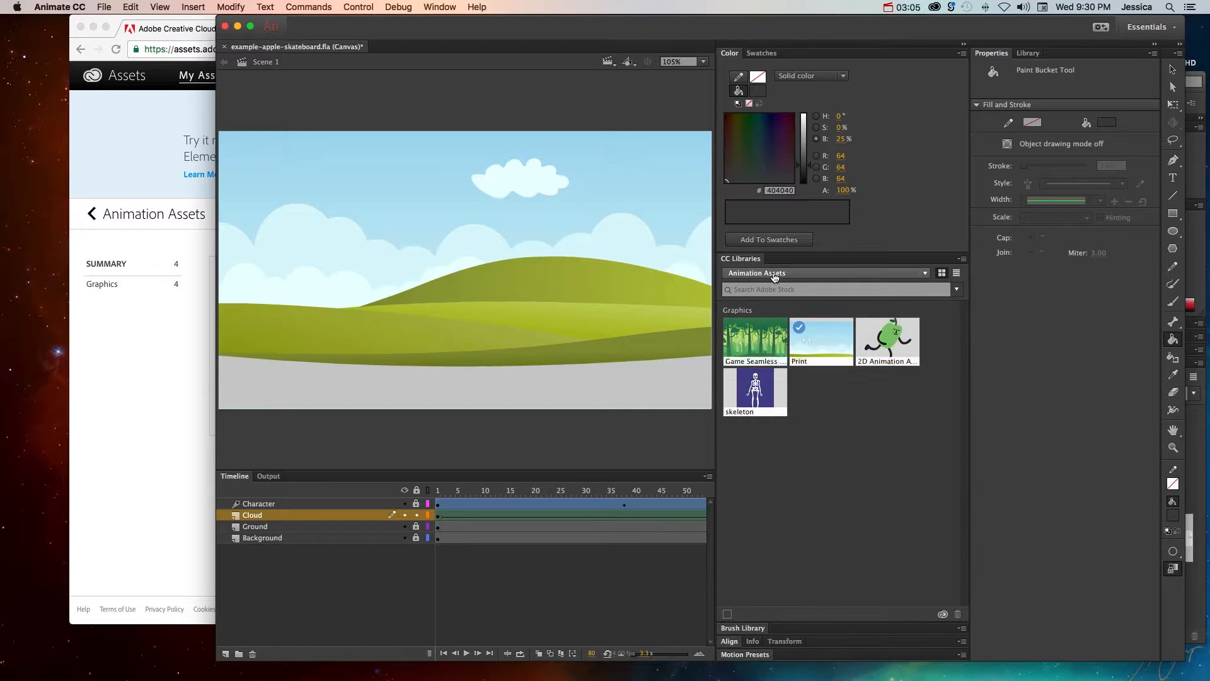
- Switch the CC Libraries panel to the Platte River Brewery library
click(924, 272)
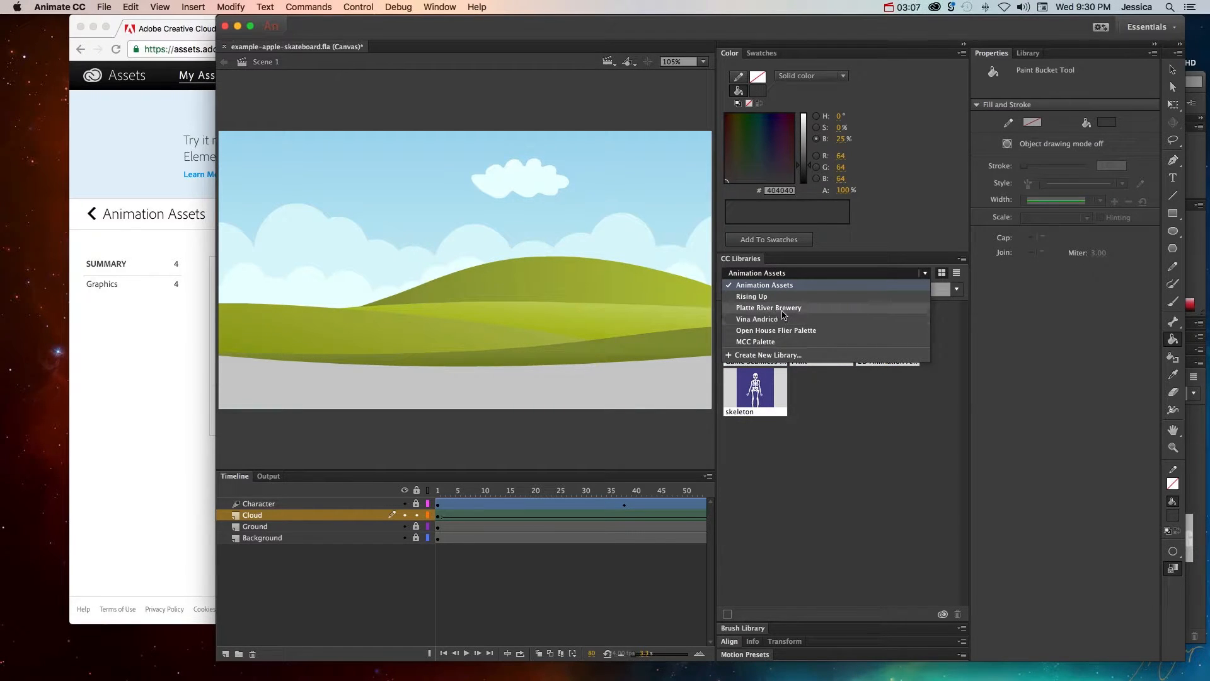
click(767, 308)
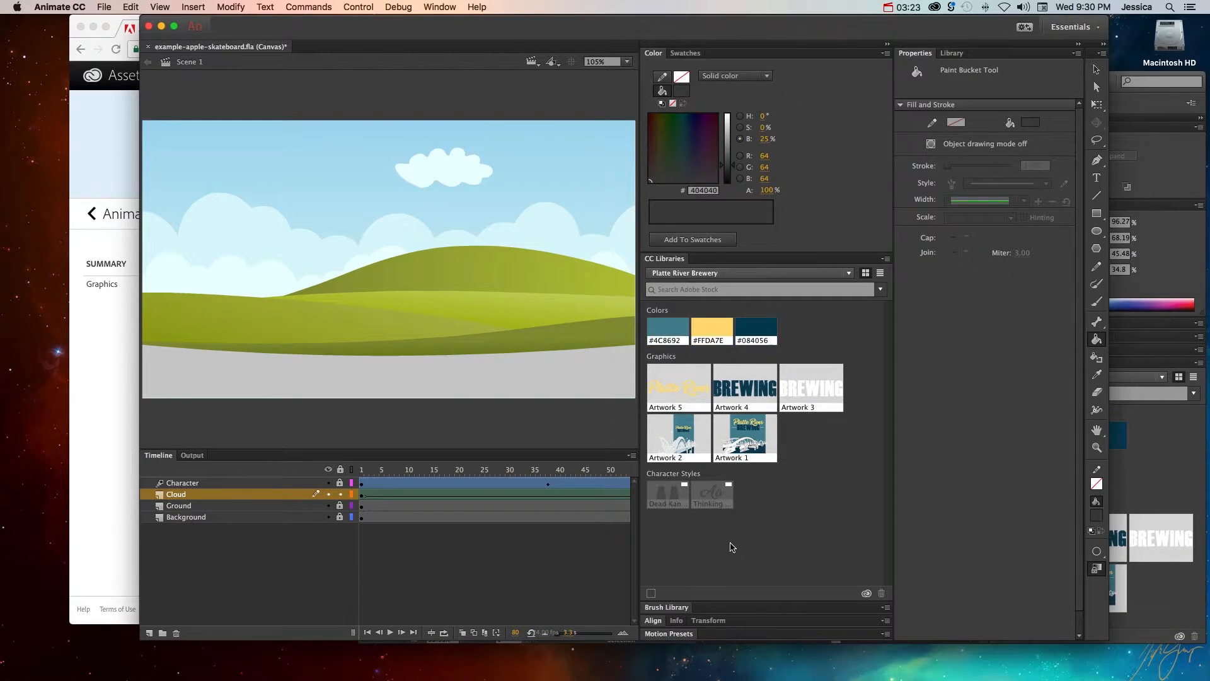
mouse_move(754, 566)
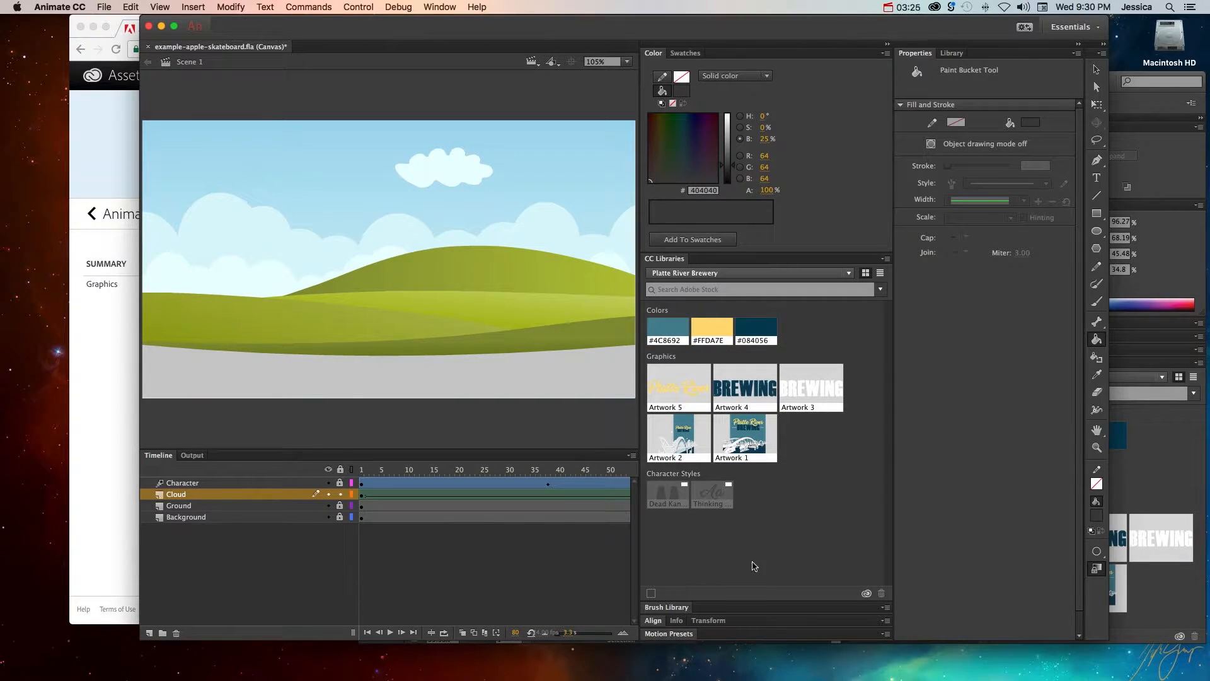
mouse_move(682, 597)
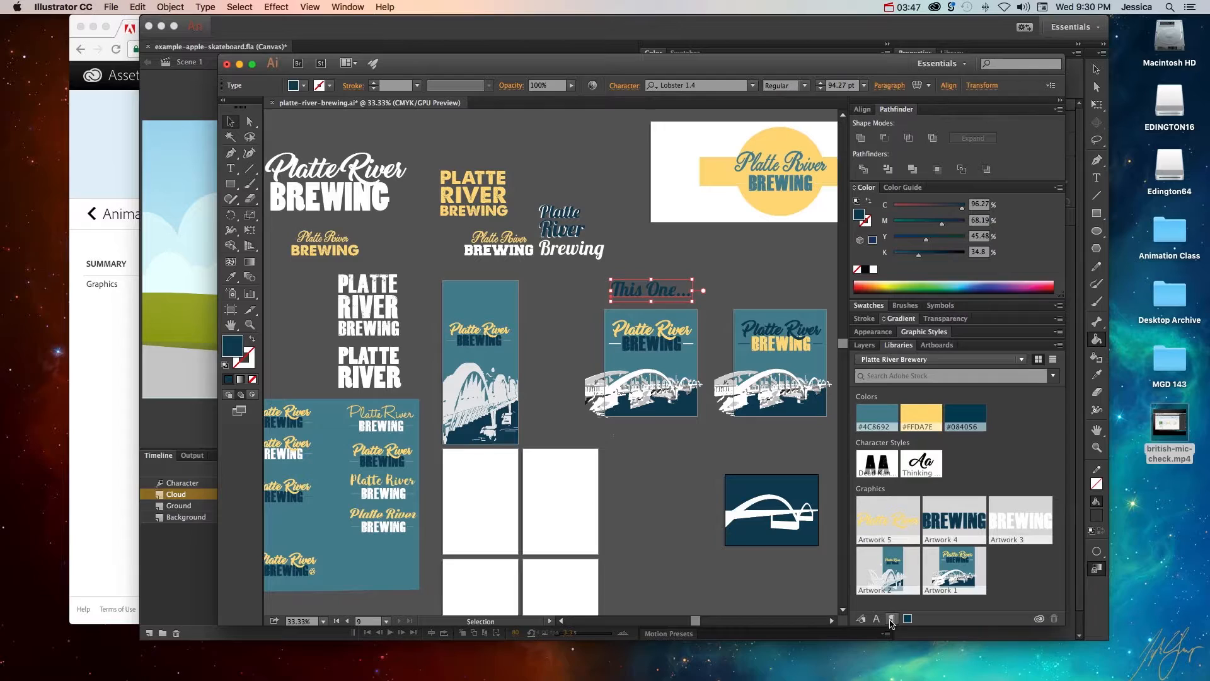
mouse_move(891, 618)
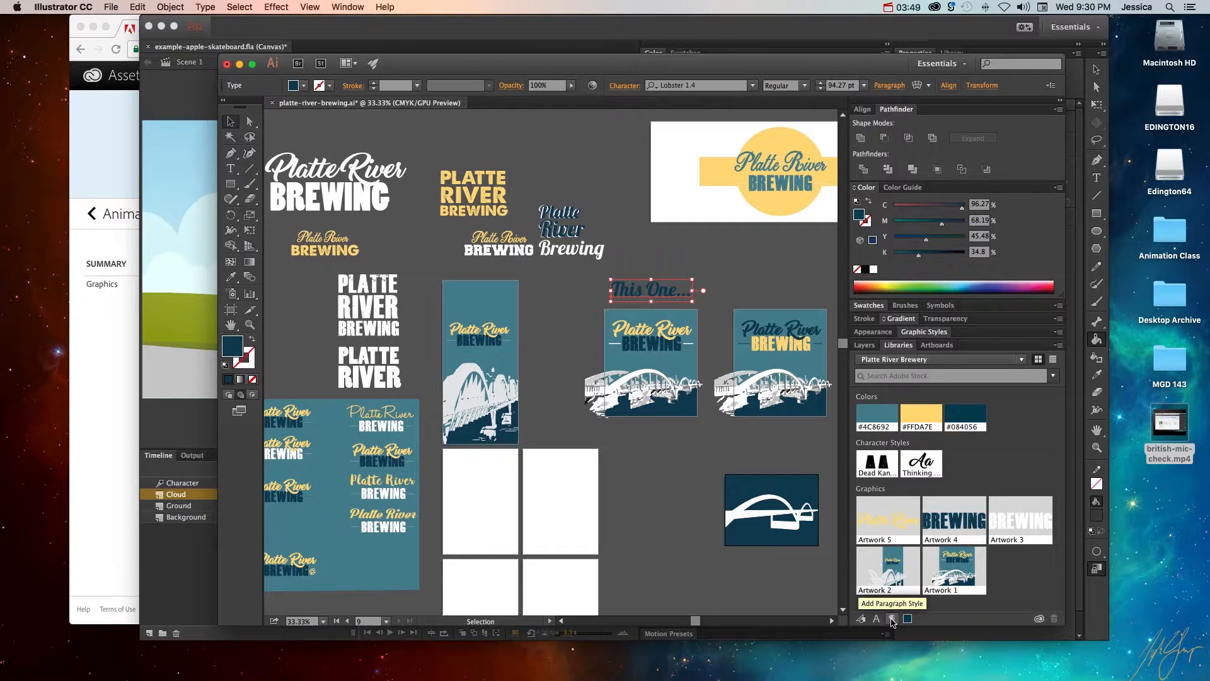
mouse_move(861, 621)
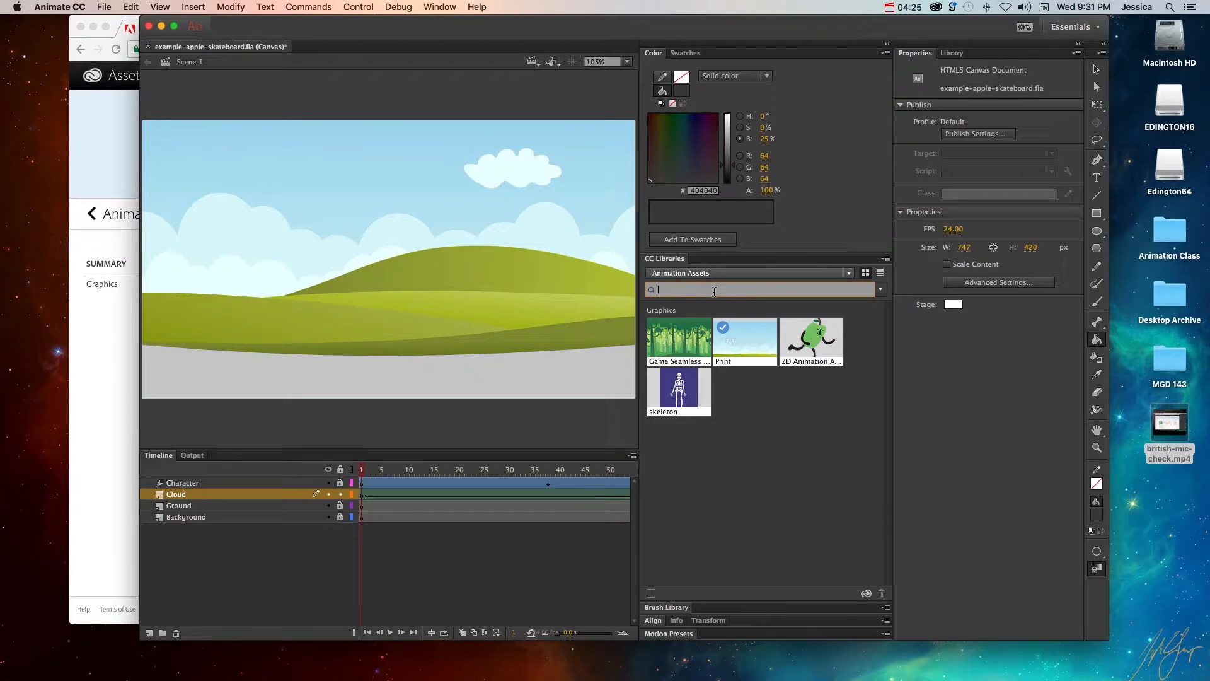
- Search Adobe Stock for 'game bac' and scroll to the seamless spring forest landscape
text(game background)
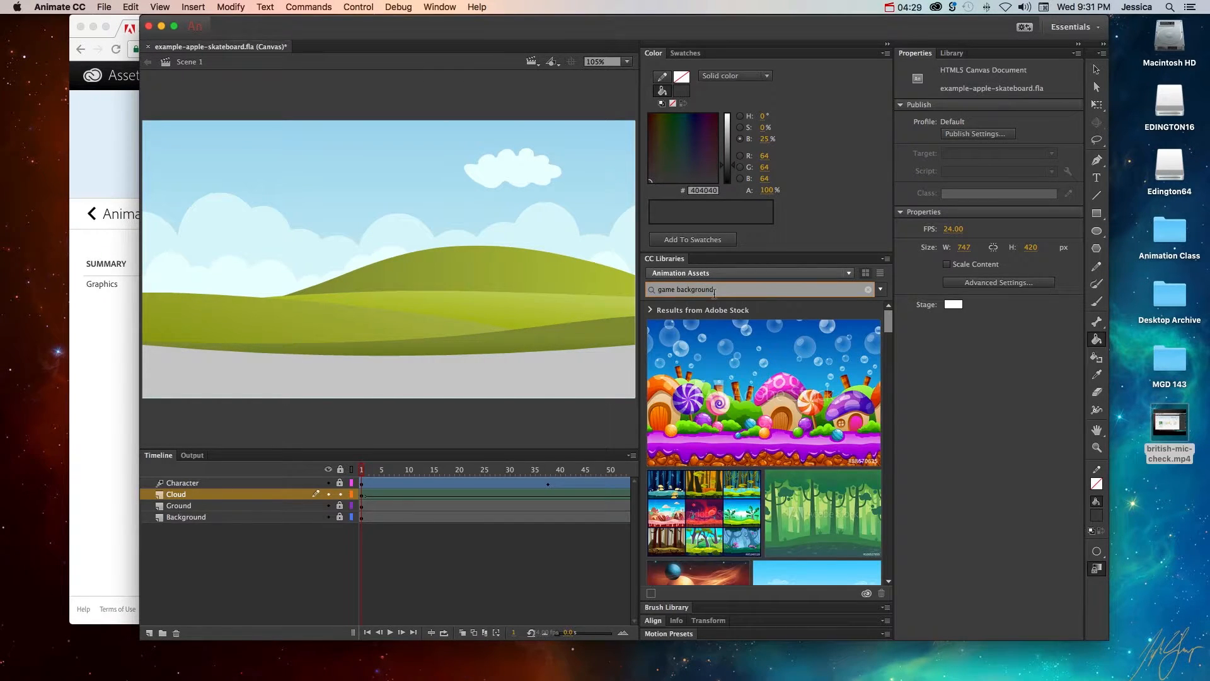
scroll(down, 3)
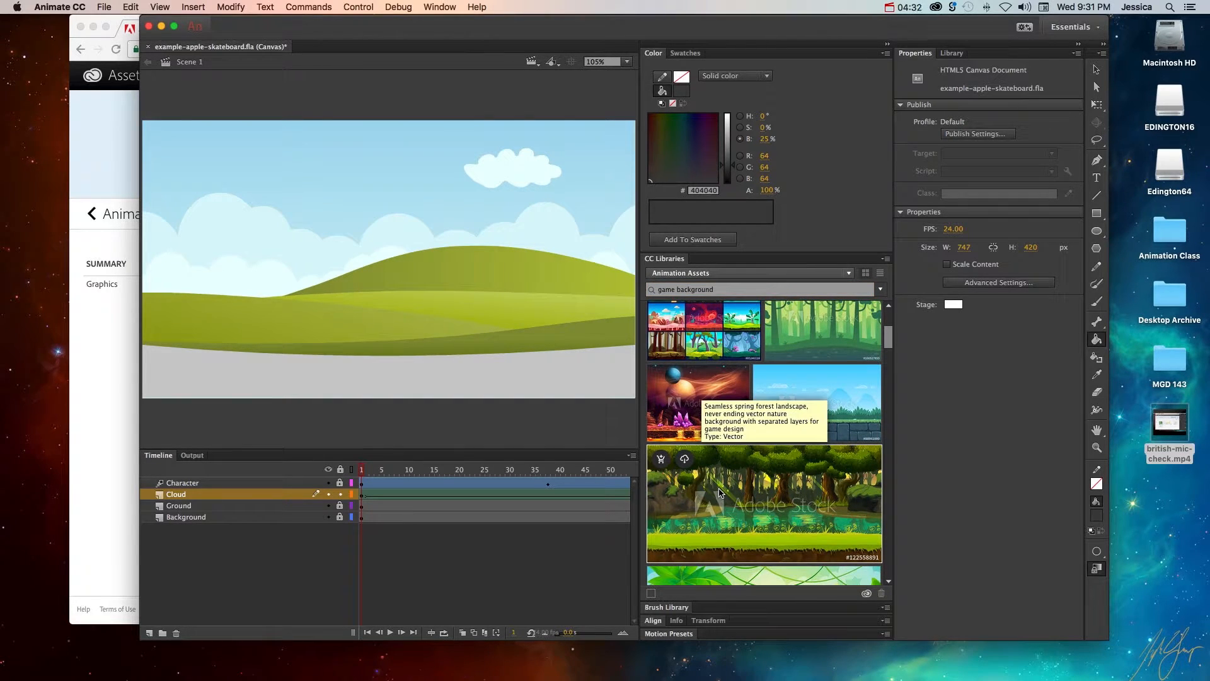
mouse_move(266, 317)
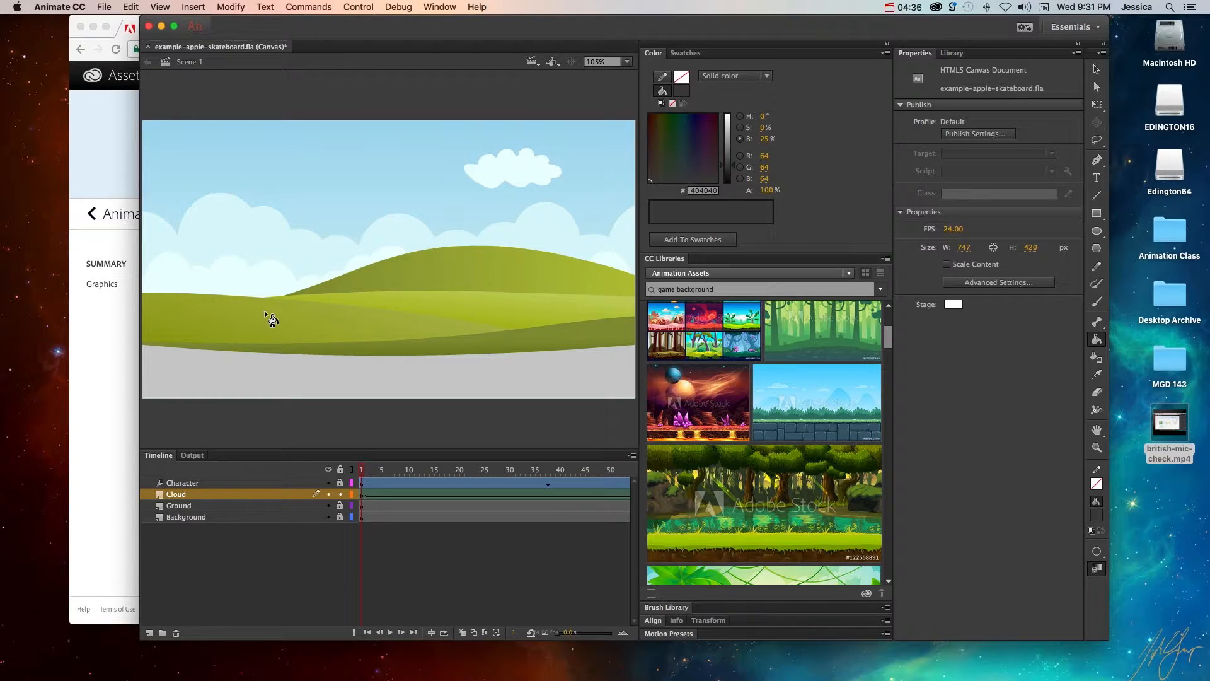
mouse_move(277, 321)
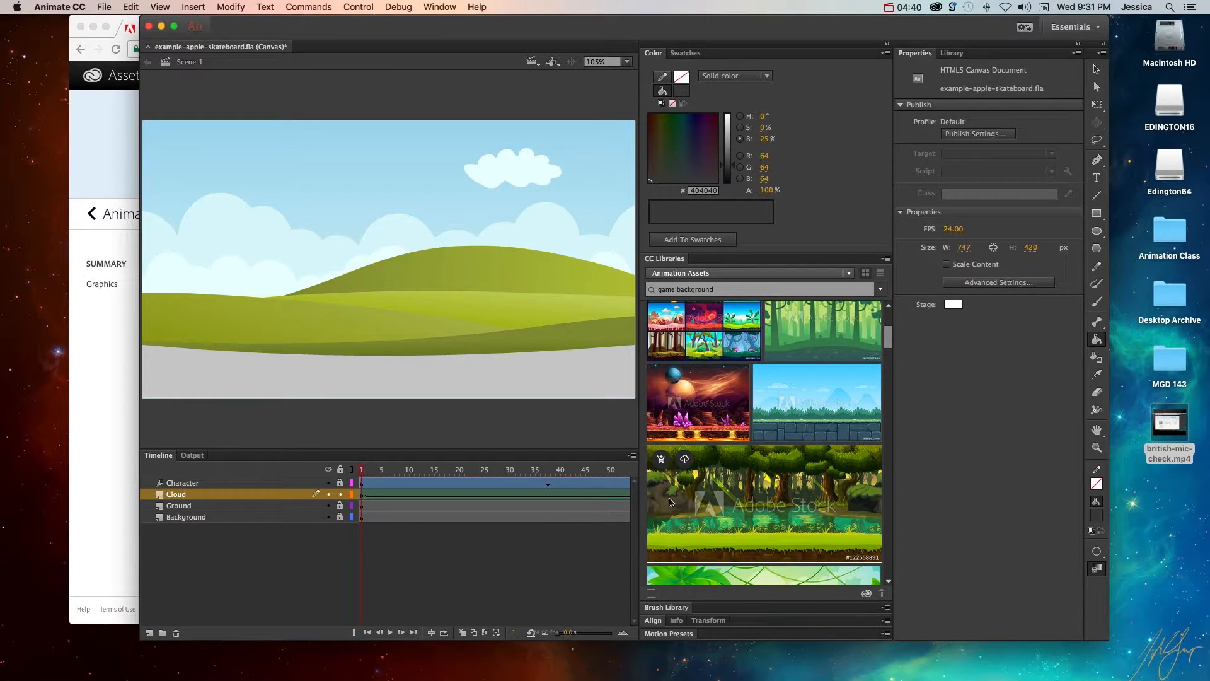
mouse_move(763, 495)
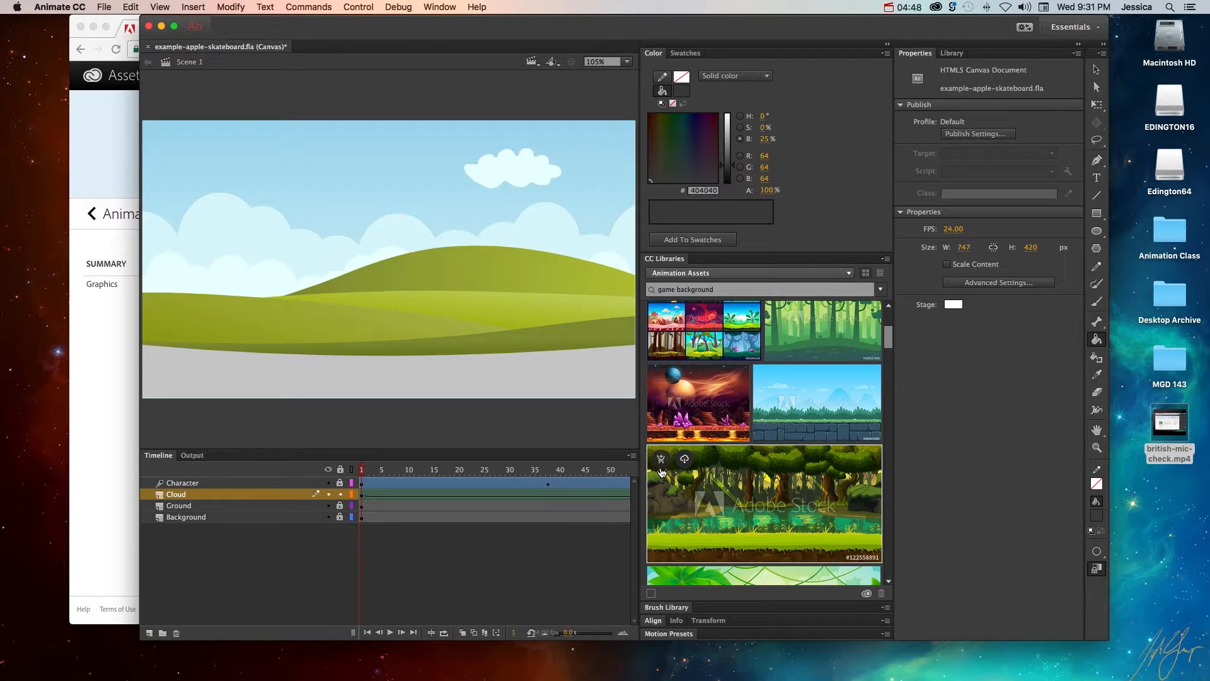
mouse_move(659, 458)
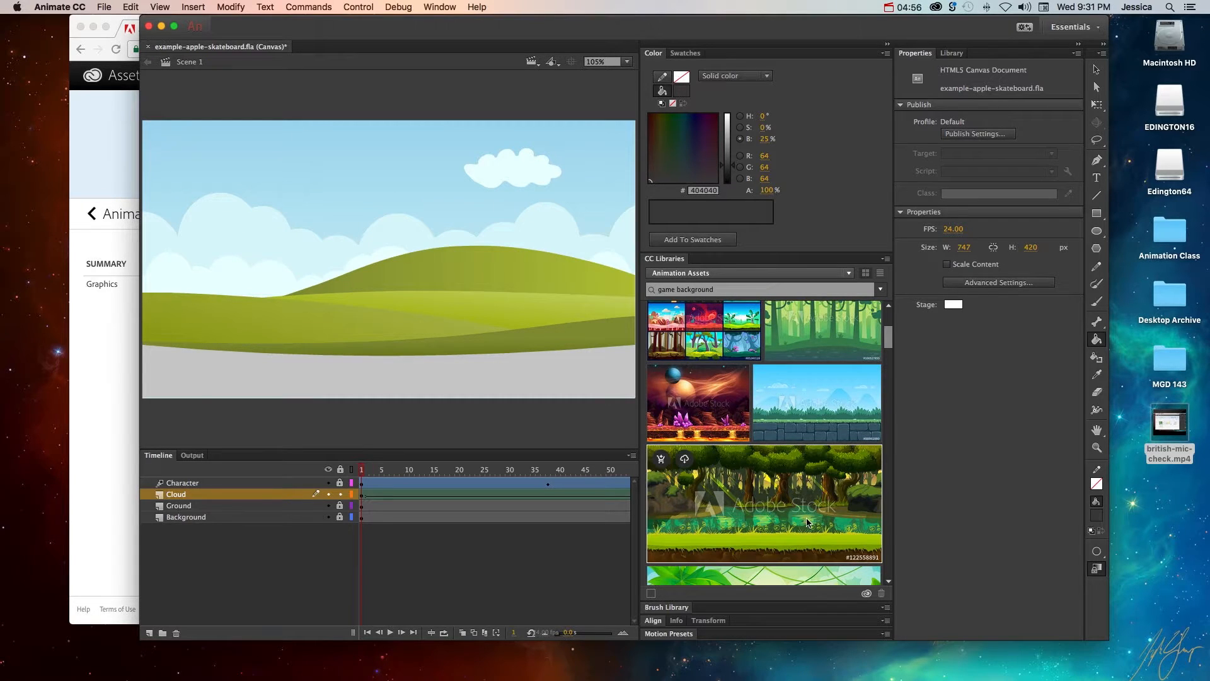
mouse_move(683, 459)
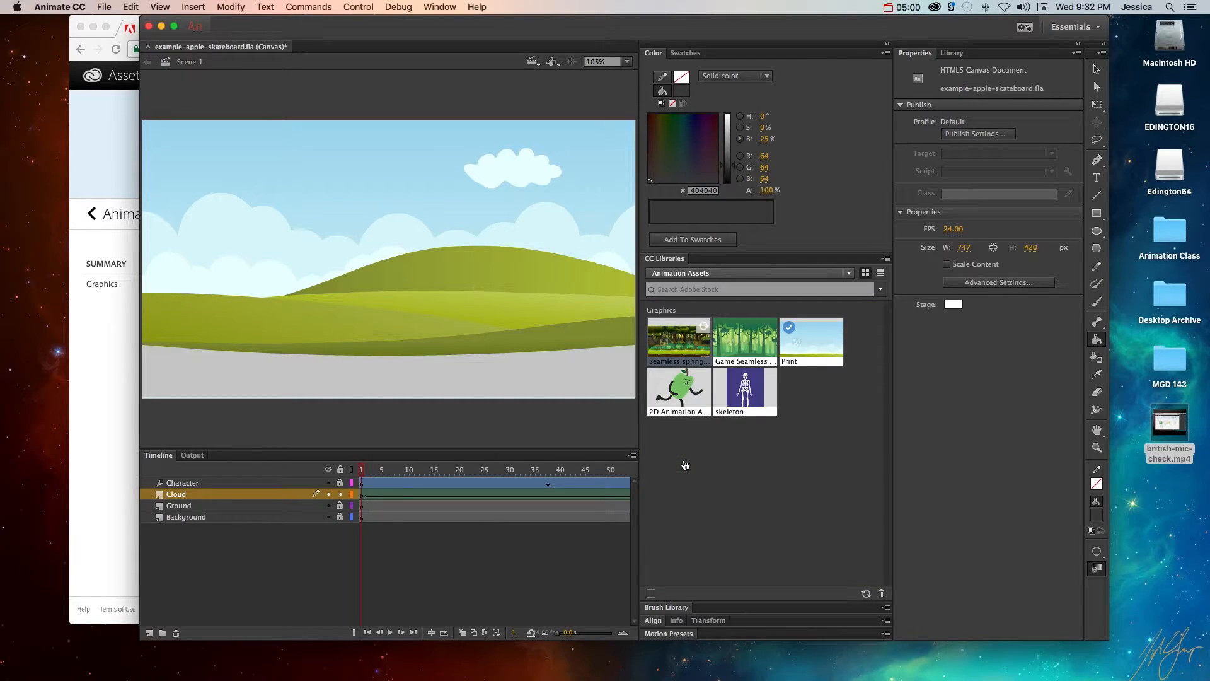
mouse_move(680, 349)
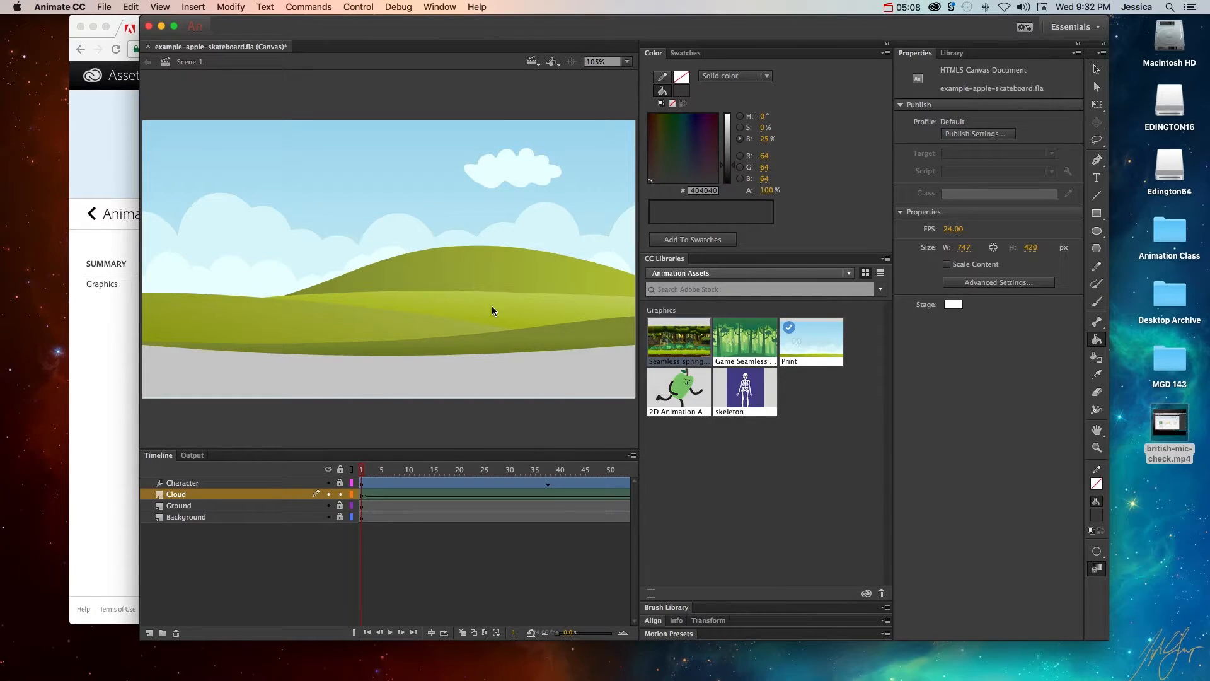
mouse_move(668, 443)
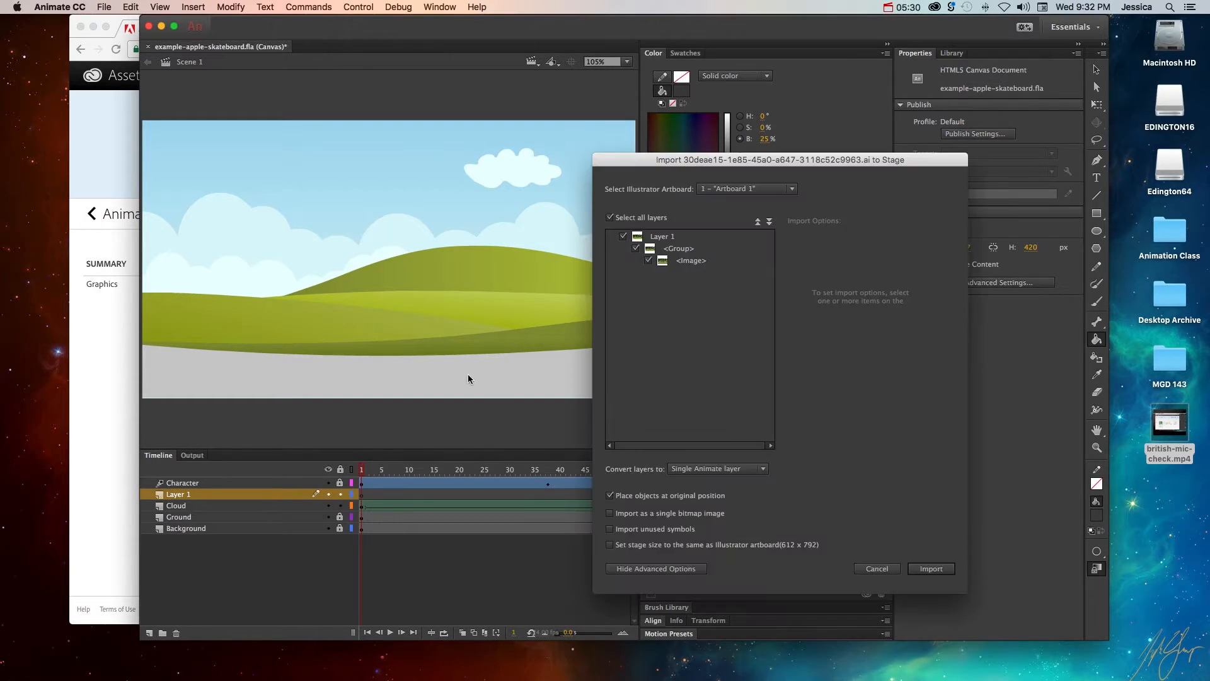
mouse_move(670, 192)
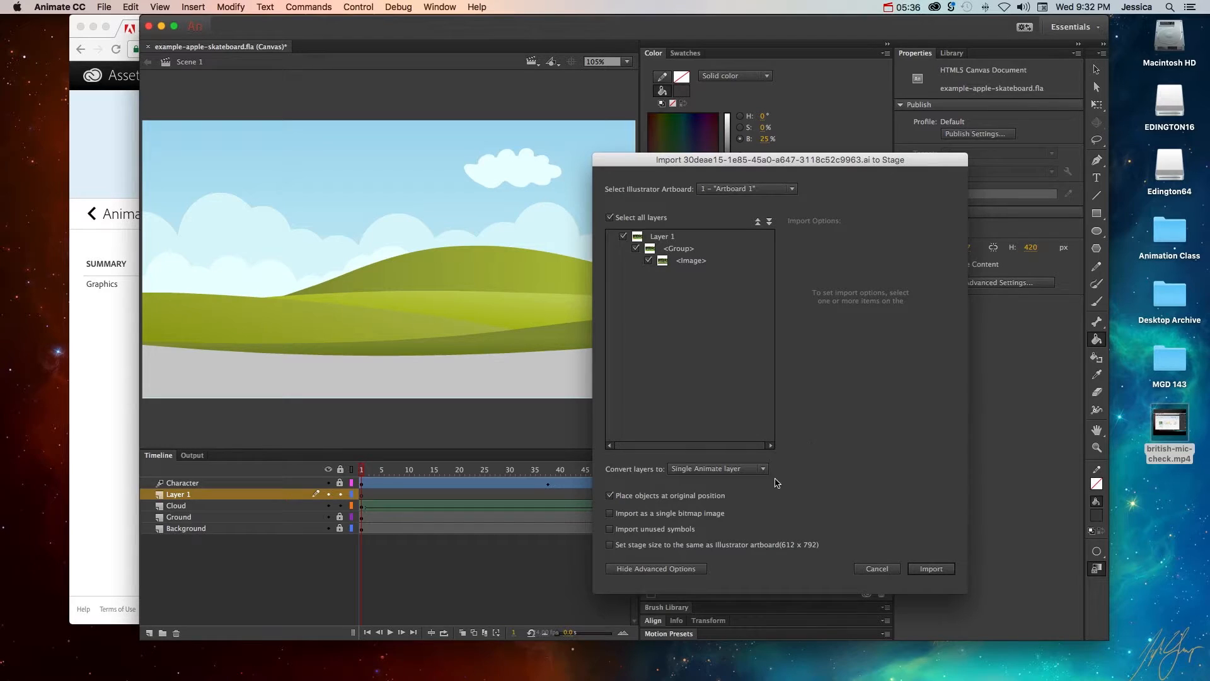
mouse_move(717, 469)
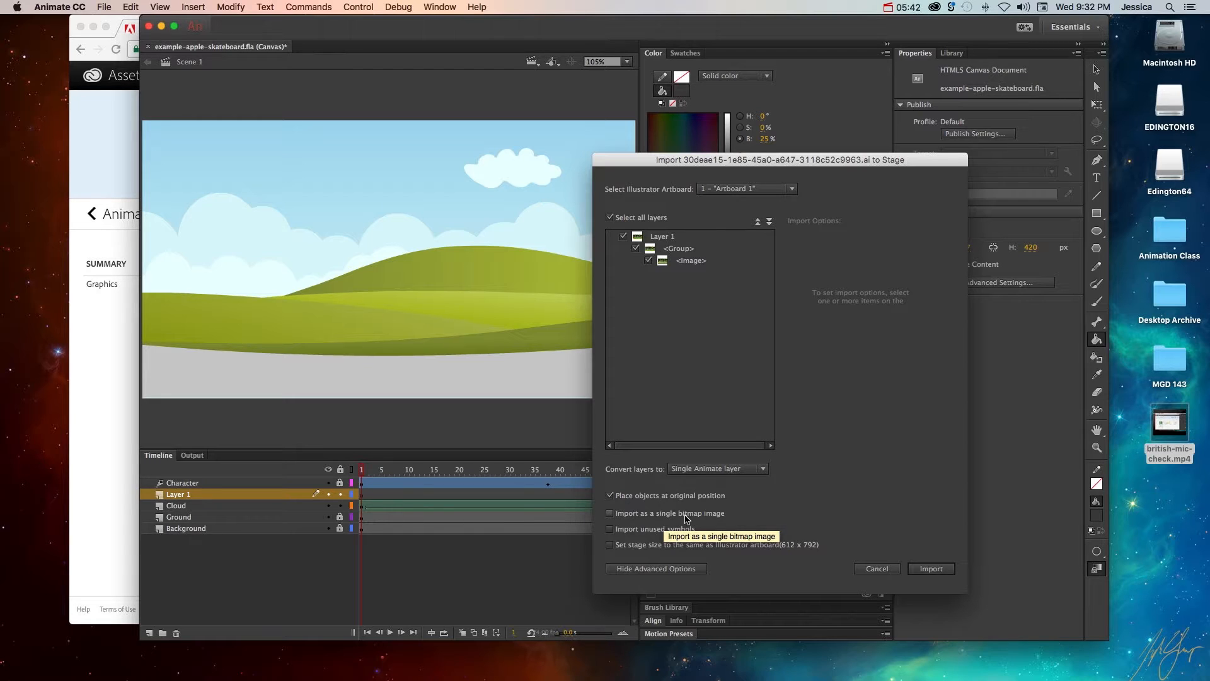
- Import the forest landscape as a single flat bitmap image onto the stage
click(610, 513)
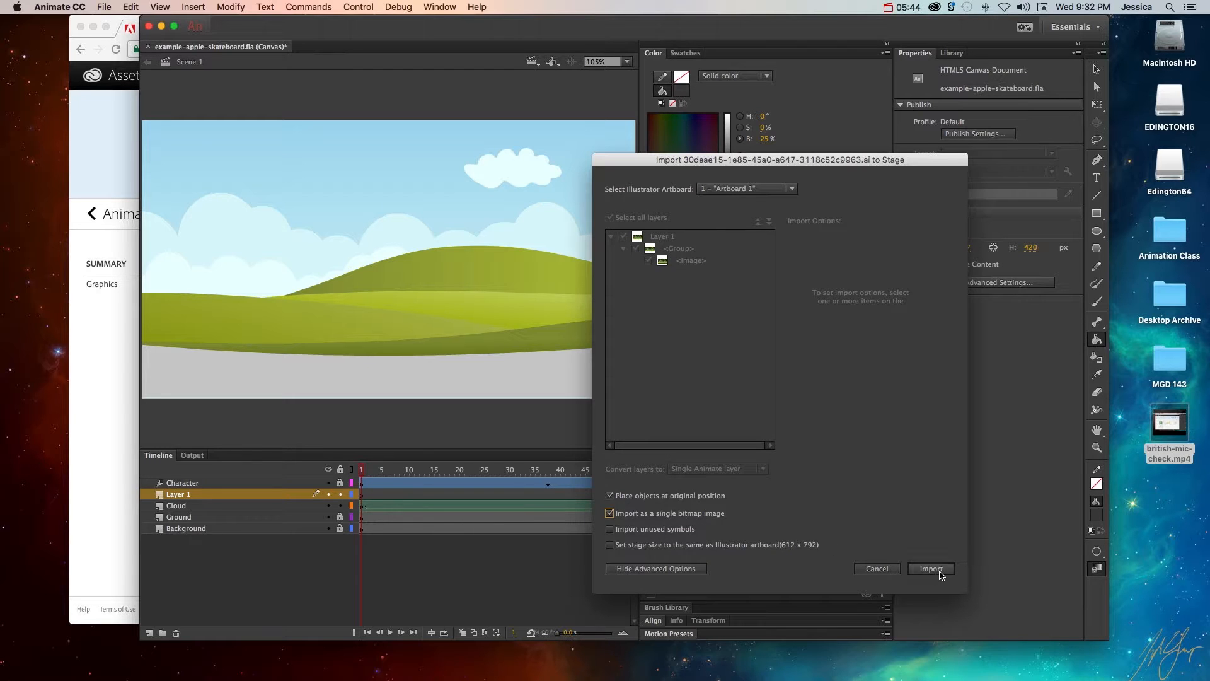
click(930, 569)
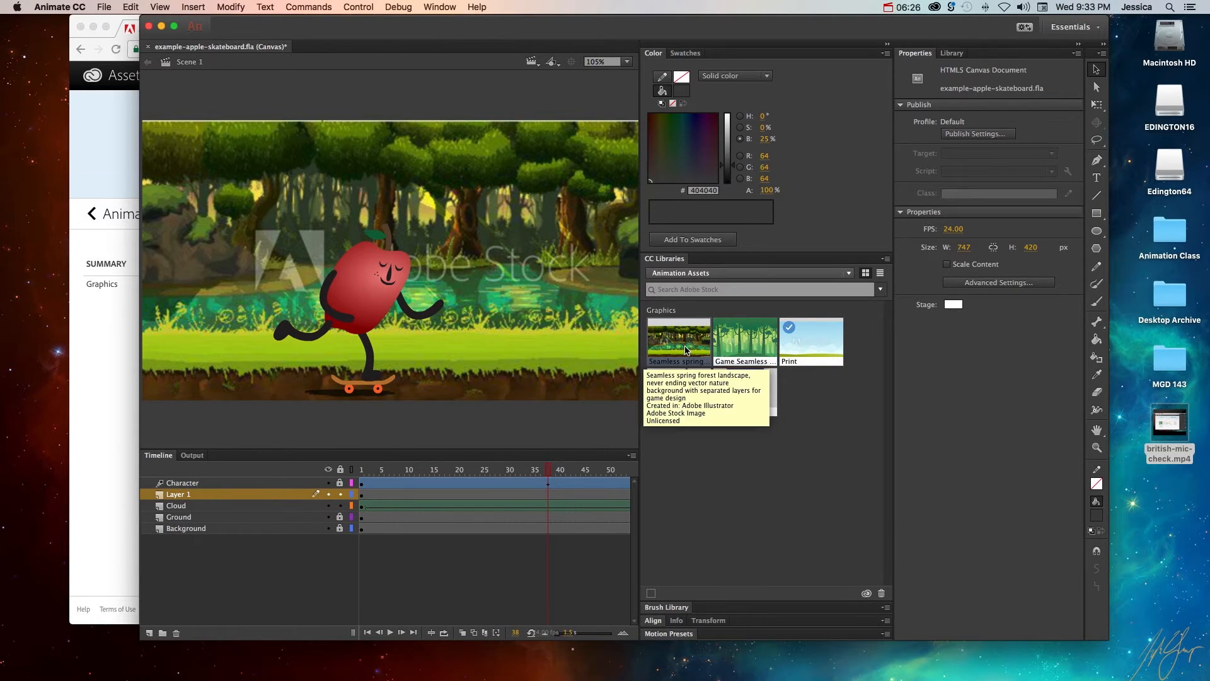
- From the forest asset's options reach the library online and start inviting collaborators to Animation Assets
right_click(744, 339)
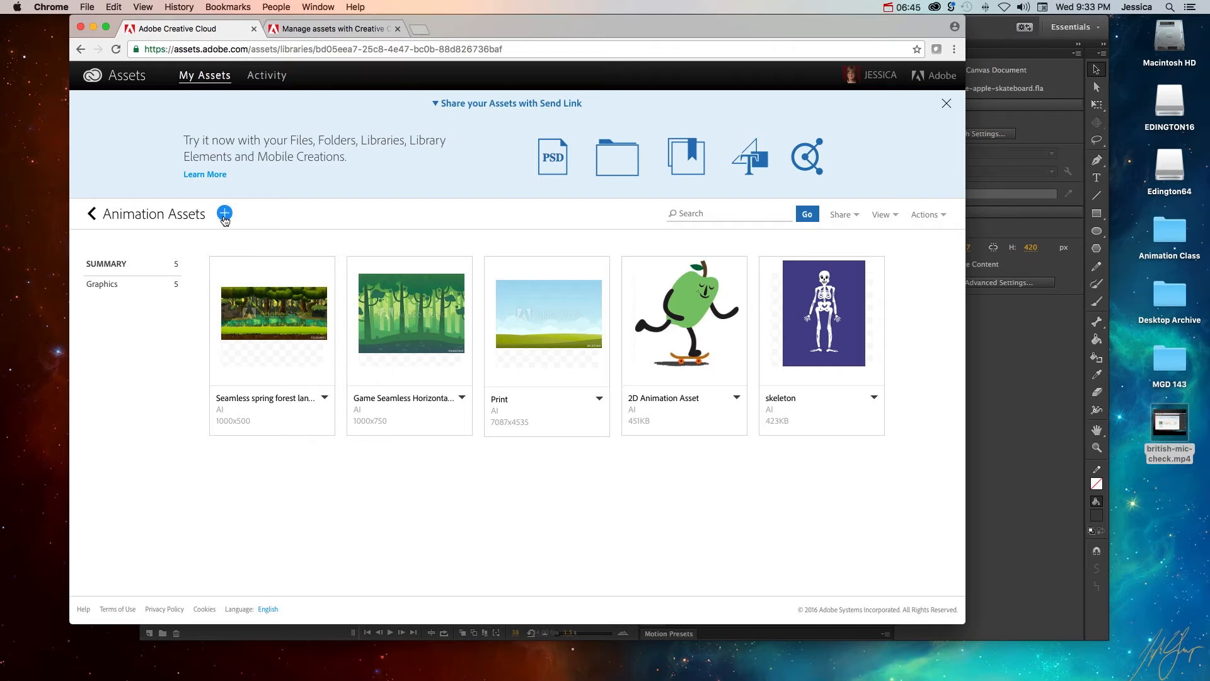
click(225, 214)
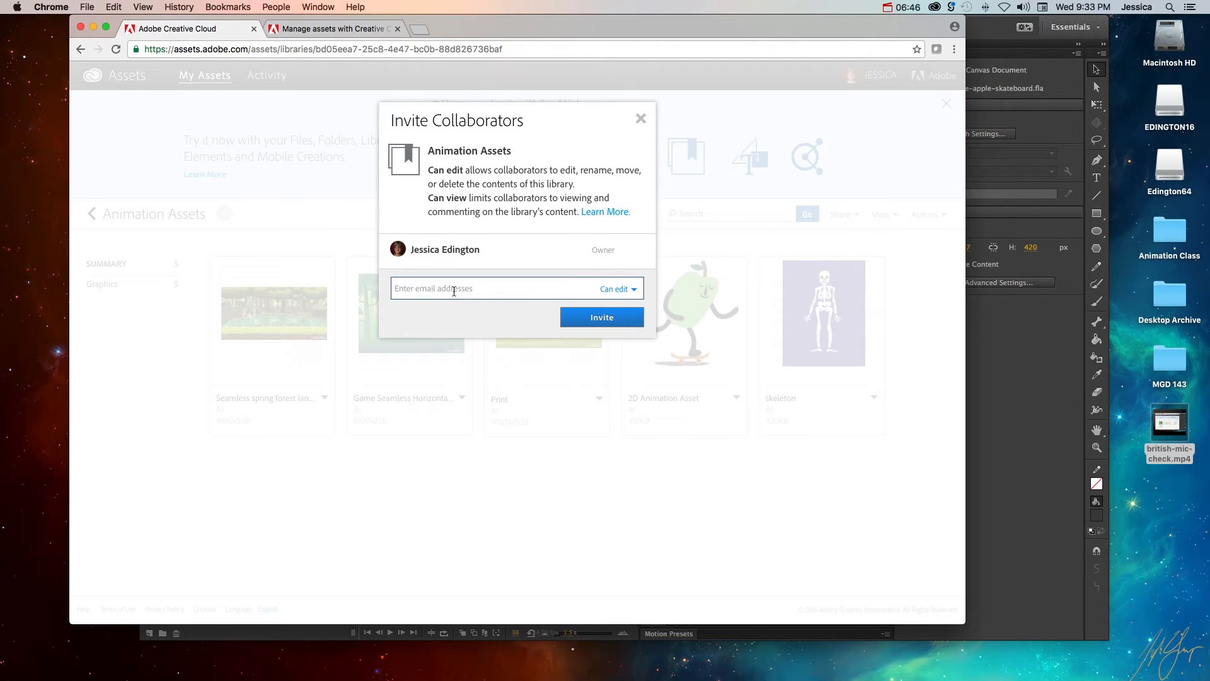